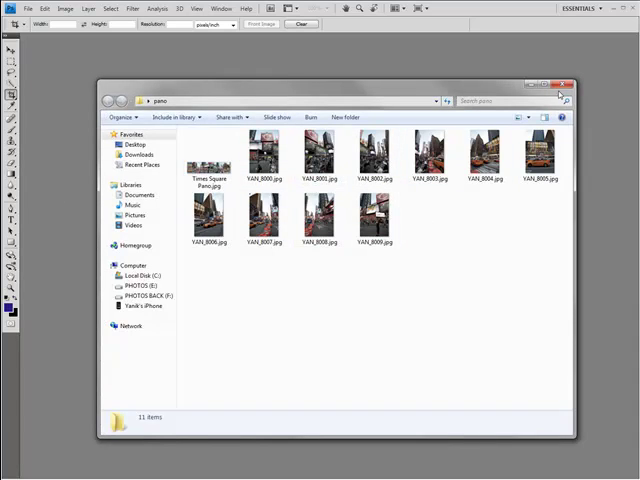
- Close the photo folder and start Photomerge with an empty source file list
left_click(562, 84)
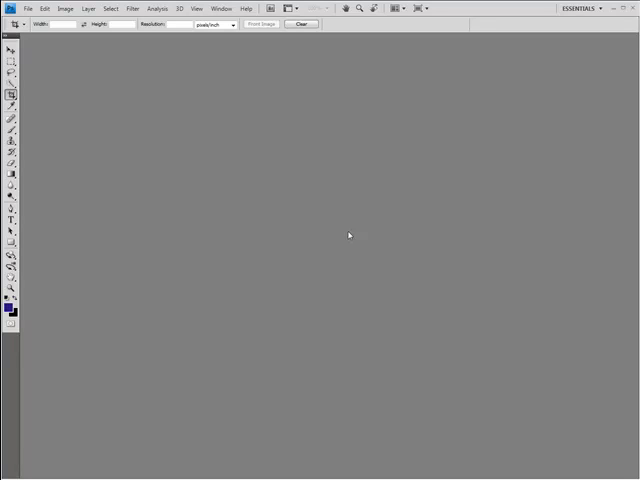
mouse_move(338, 232)
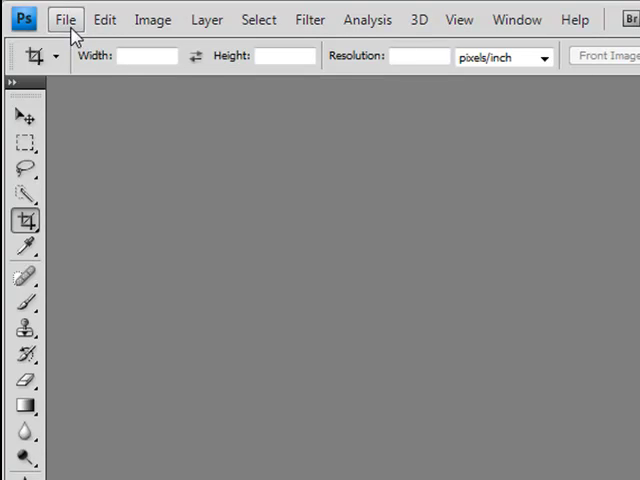
left_click(66, 19)
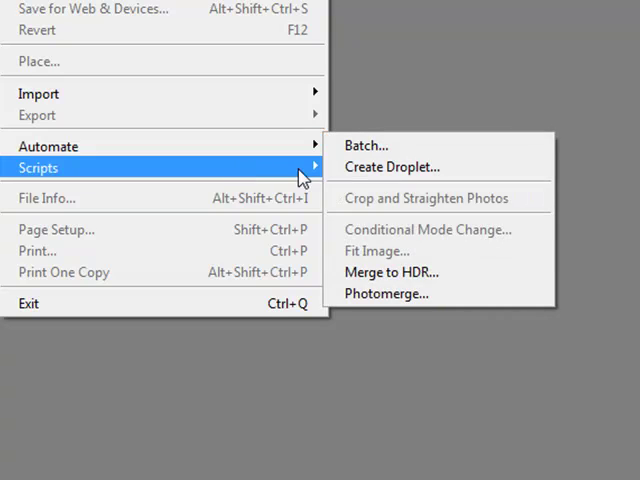
left_click(387, 293)
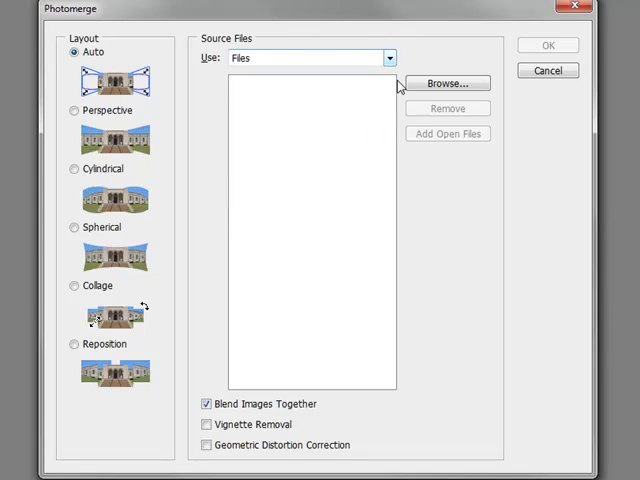
- Browse to and select the ten photos YAN_8000 through YAN_8009 as sources
left_click(388, 58)
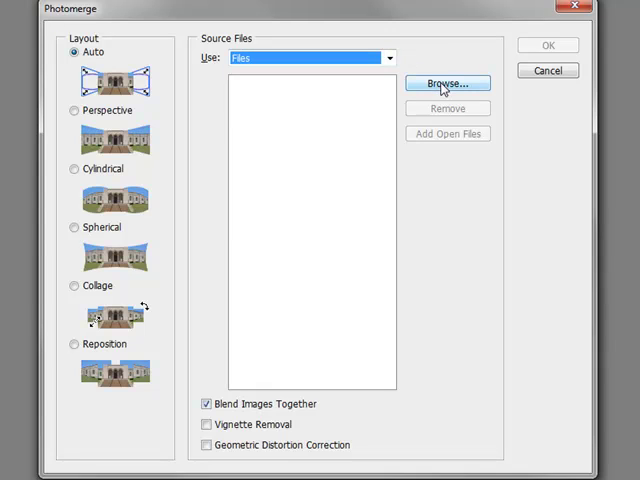
left_click(446, 83)
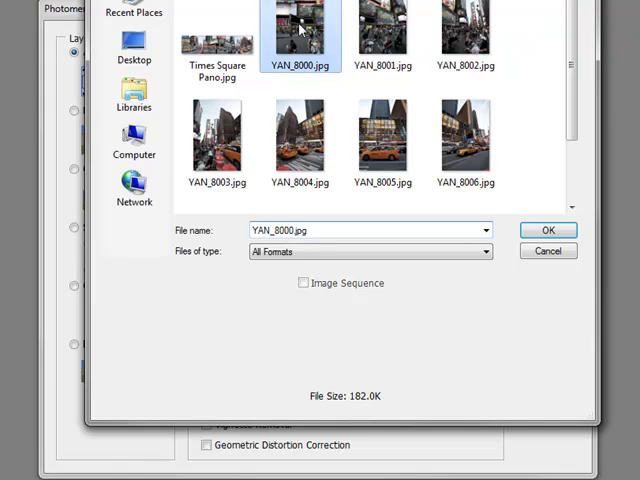
scroll("down", 3)
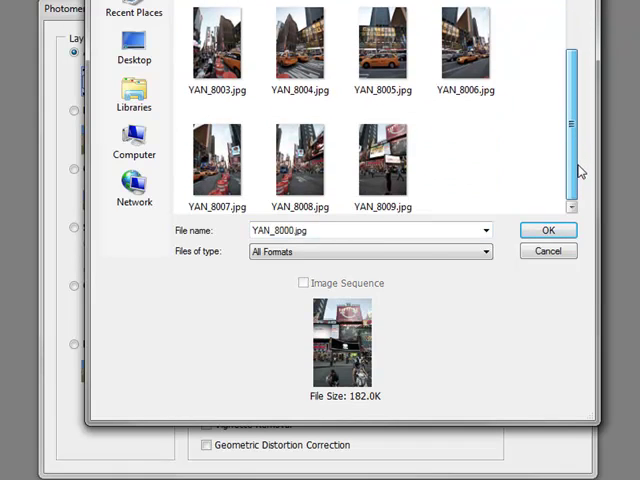
mouse_move(382, 160)
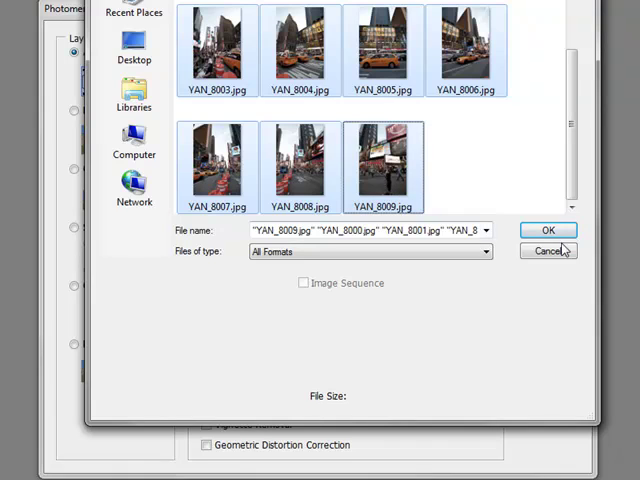
left_click(547, 230)
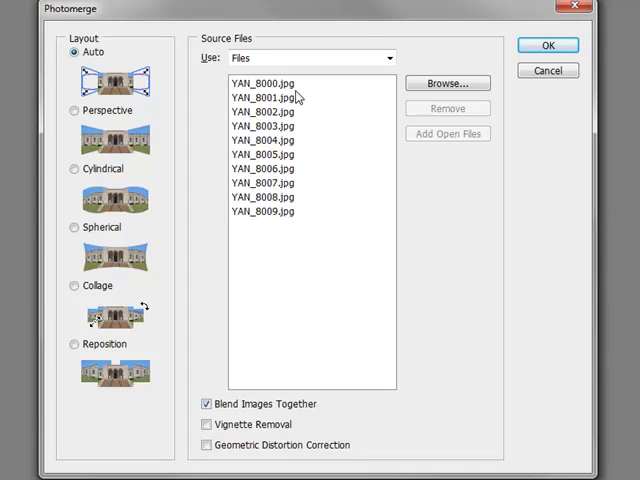
mouse_move(356, 173)
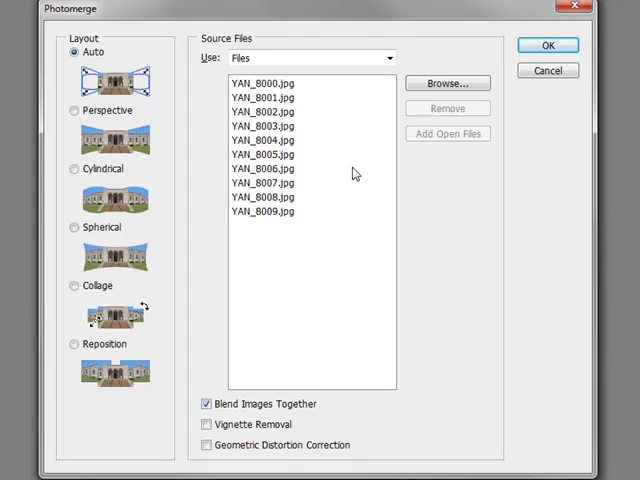
mouse_move(458, 139)
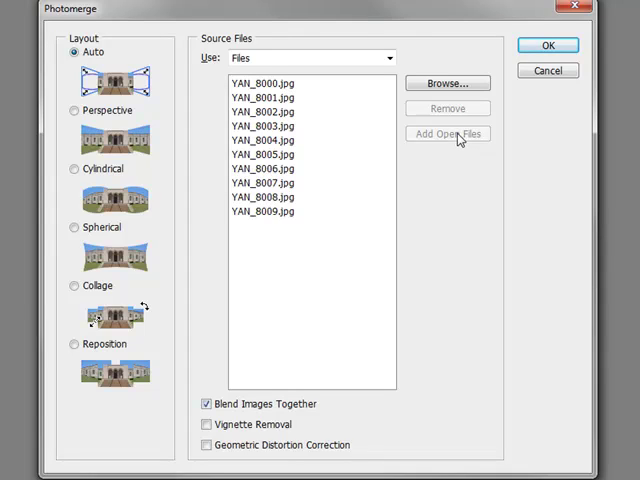
mouse_move(457, 141)
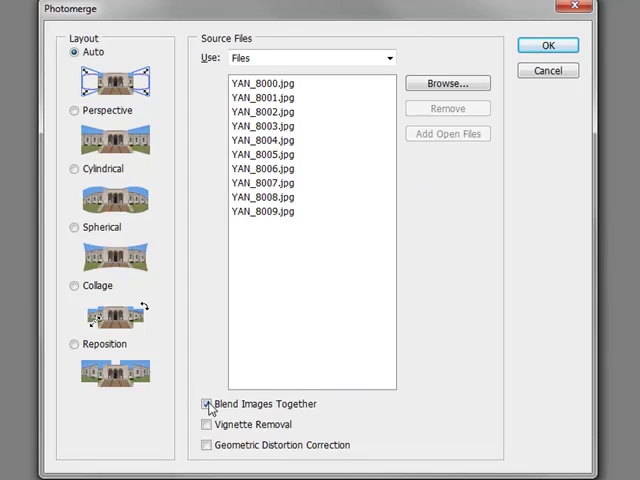
- Keep Auto layout and Blend Images Together on, and stitch the ten photos
left_click(206, 404)
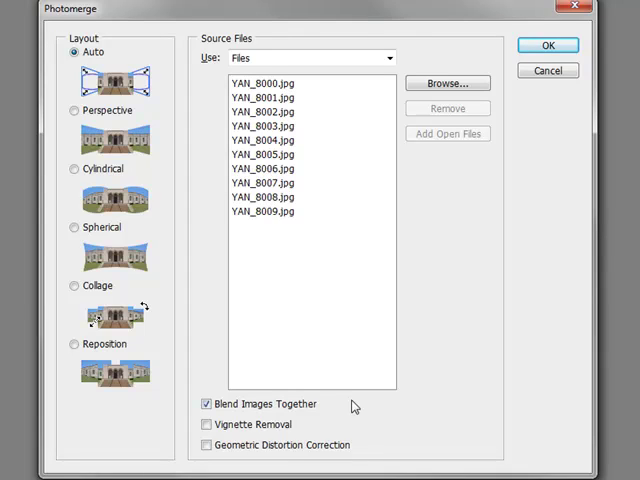
mouse_move(344, 424)
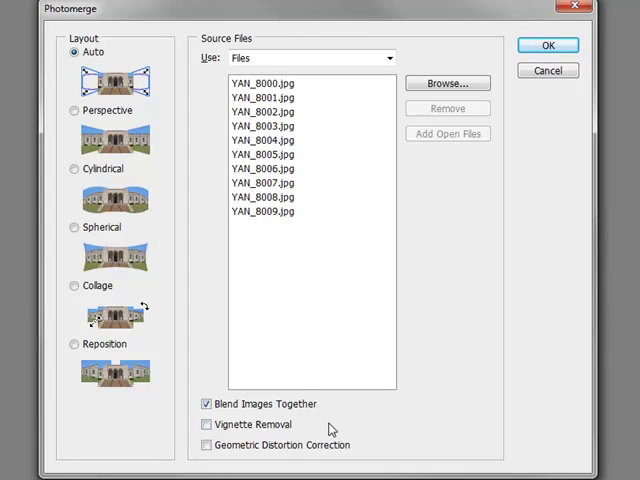
mouse_move(392, 436)
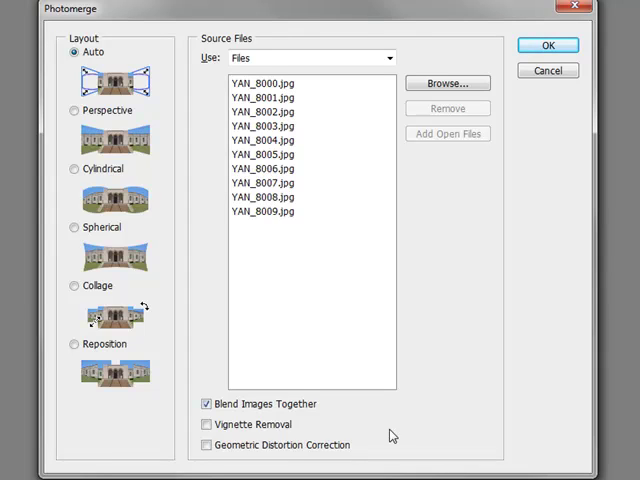
mouse_move(261, 461)
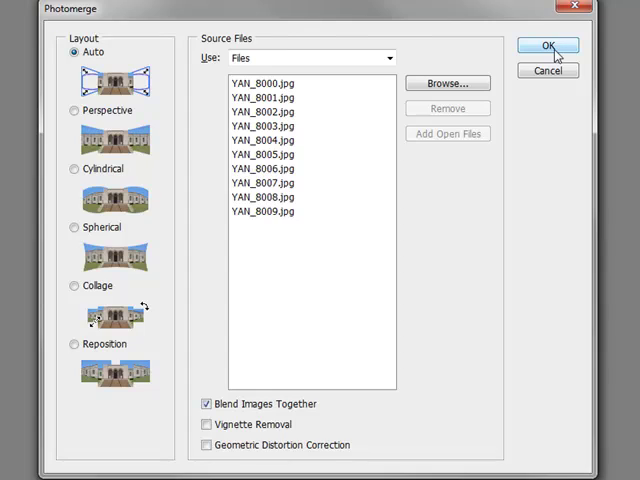
left_click(547, 46)
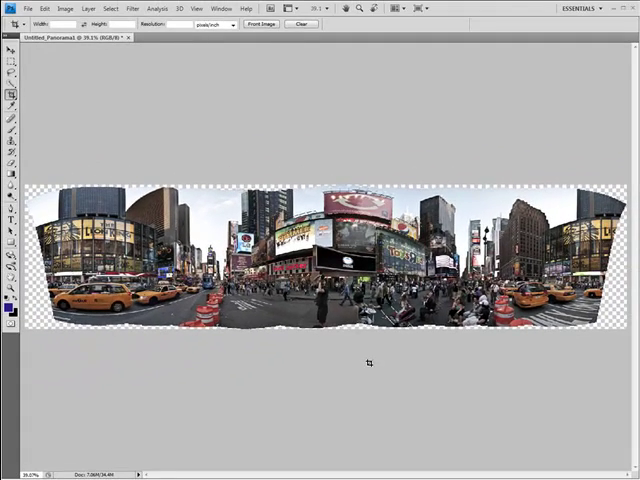
mouse_move(180, 367)
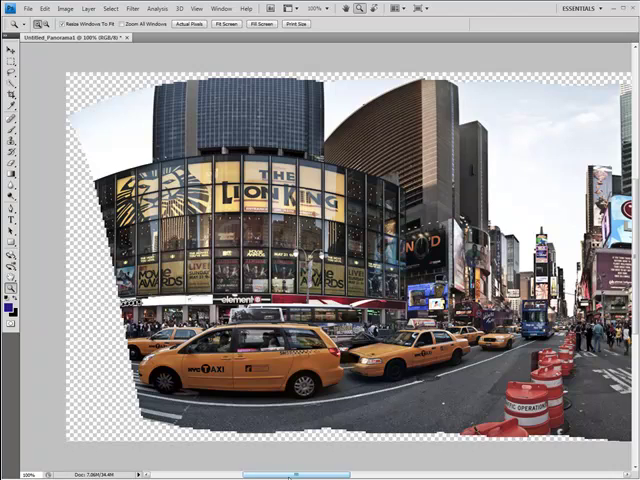
mouse_move(480, 228)
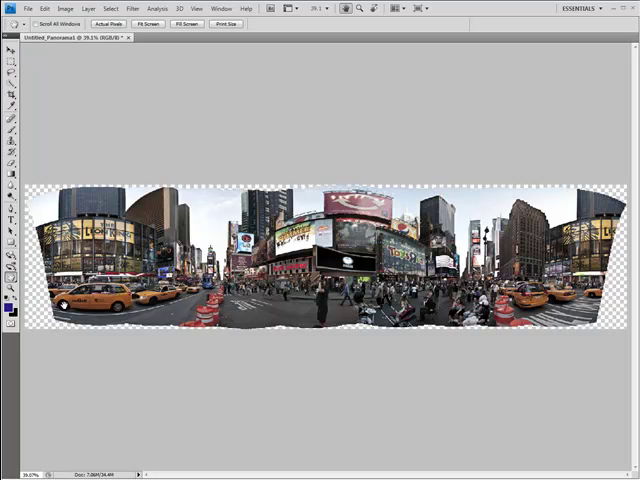
mouse_move(51, 132)
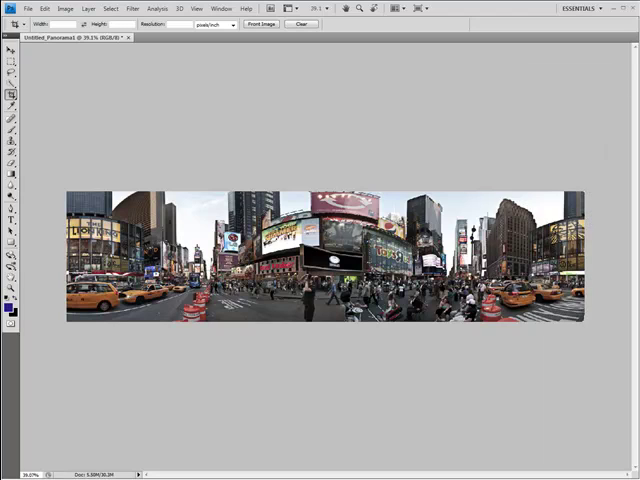
mouse_move(281, 93)
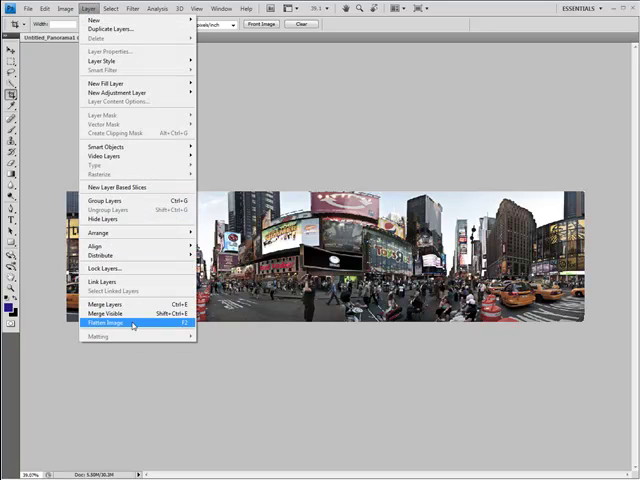
- Flatten the stitched Times Square panorama's layers into a single image
left_click(103, 323)
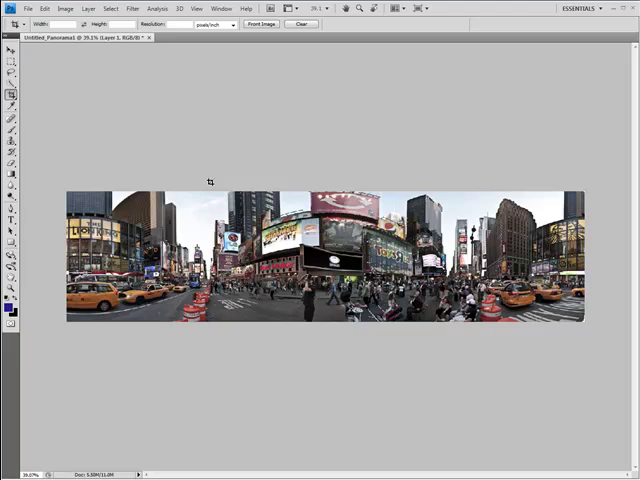
mouse_move(121, 80)
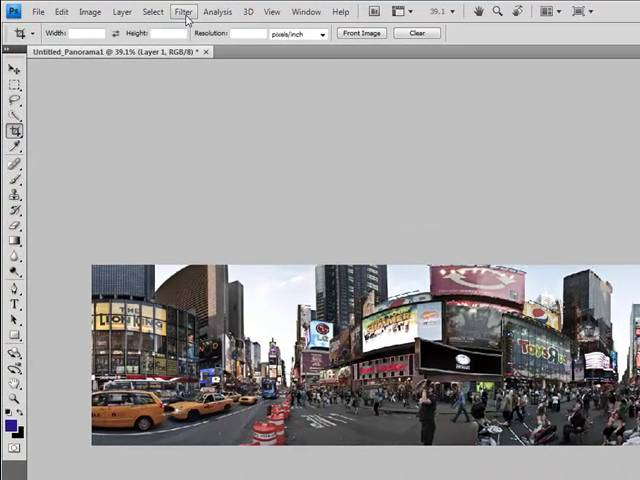
- Launch Topaz Adjust 3 from the Topaz Labs filters on the panorama
left_click(183, 11)
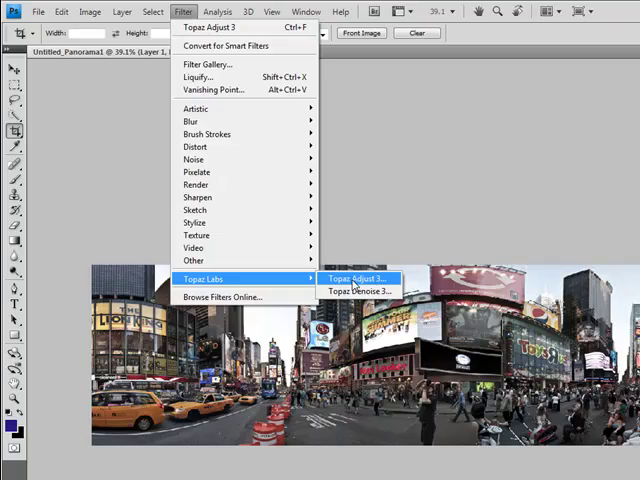
left_click(351, 278)
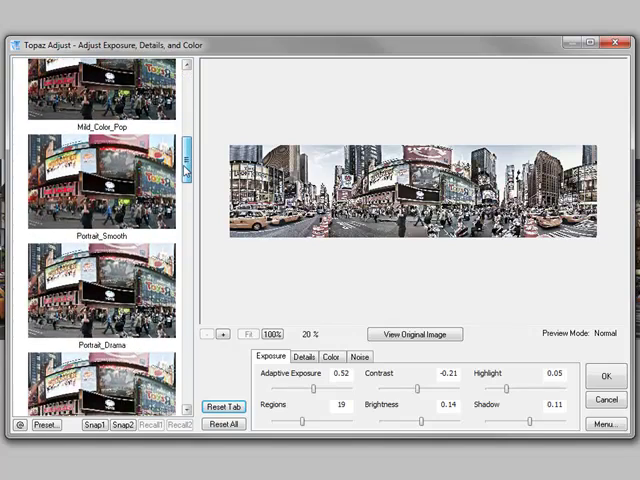
- Scroll the Topaz presets to the end, past Color_Blast and Clarity to Neutralizer_by_JorgeDiaz
scroll("down", 3)
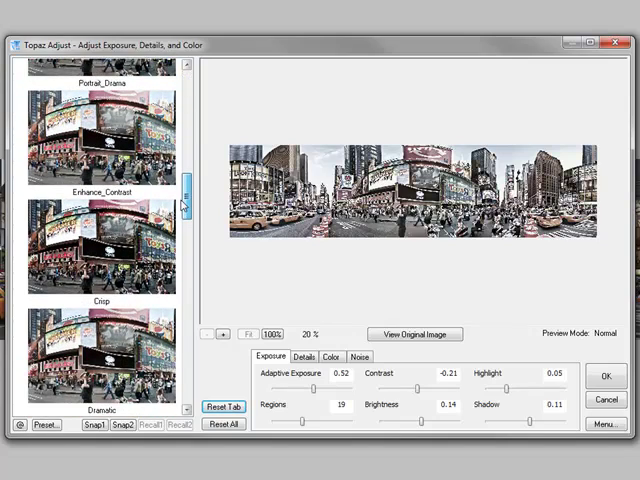
scroll("down", 3)
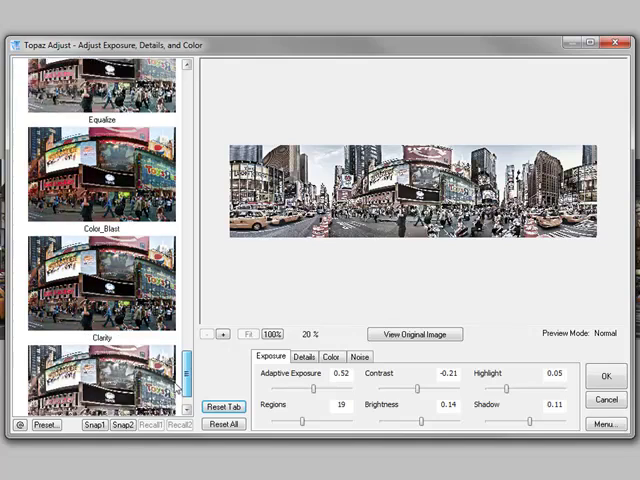
scroll("down", 3)
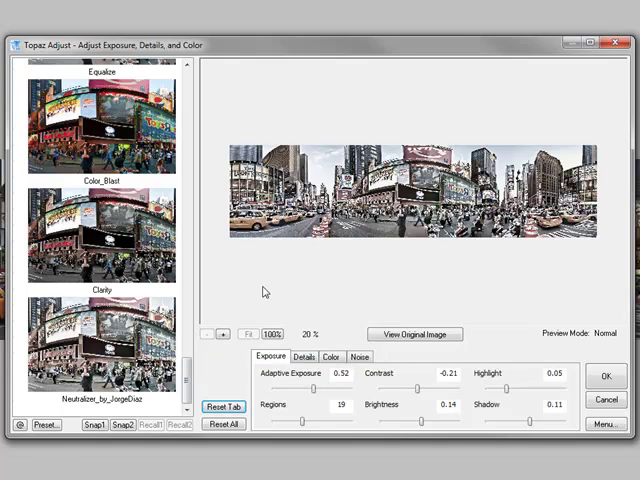
mouse_move(260, 458)
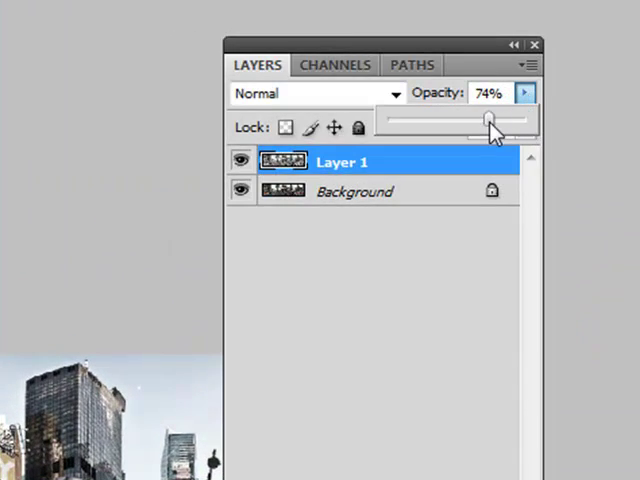
- Raise Layer 1's opacity over the Background layer to 100%
left_click_drag(489, 118, 527, 118)
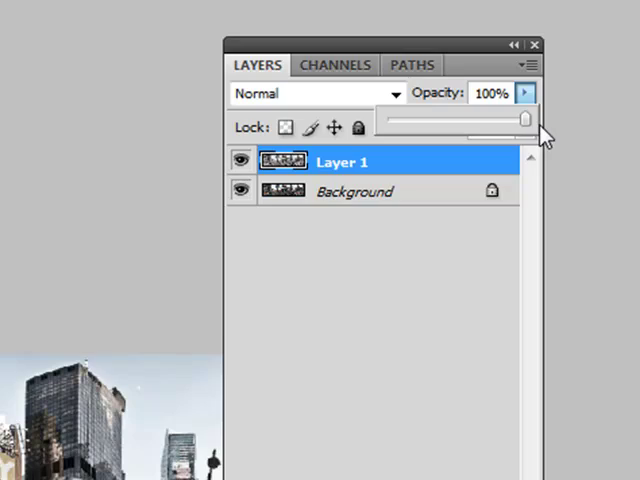
mouse_move(485, 72)
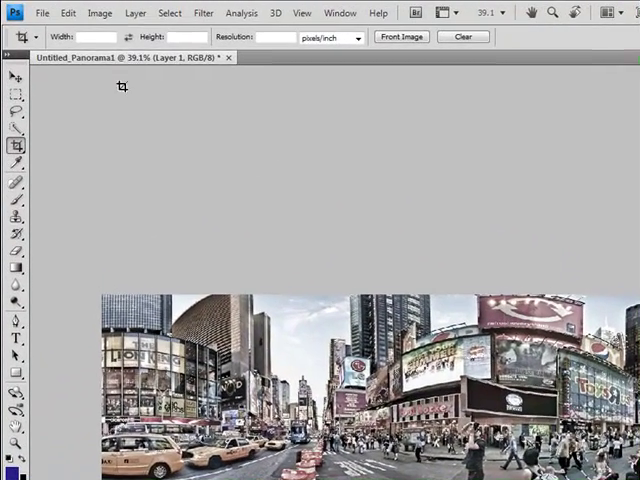
- Apply a Curves adjustment moving the black point input to about 31
left_click(99, 12)
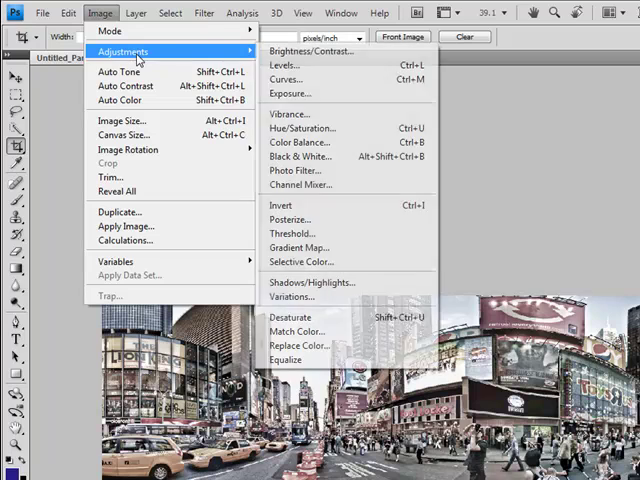
left_click(285, 79)
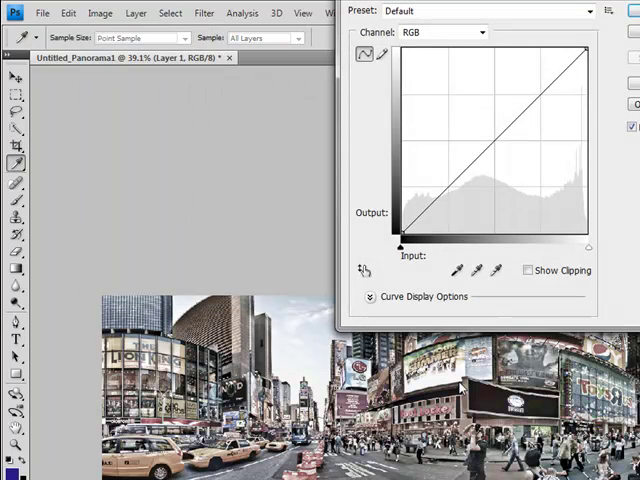
left_click_drag(400, 244, 410, 244)
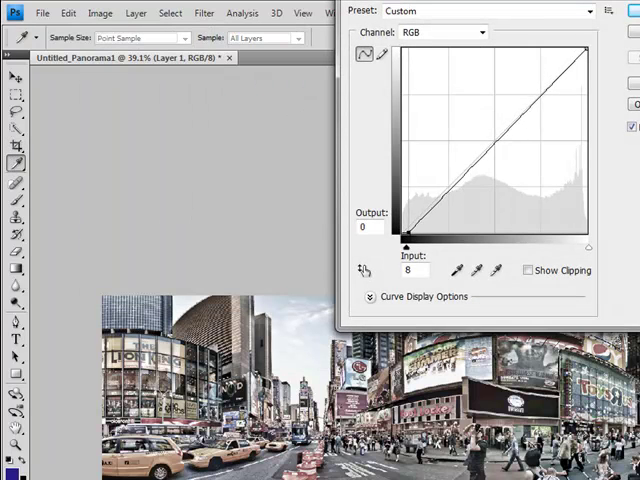
left_click_drag(407, 245, 425, 245)
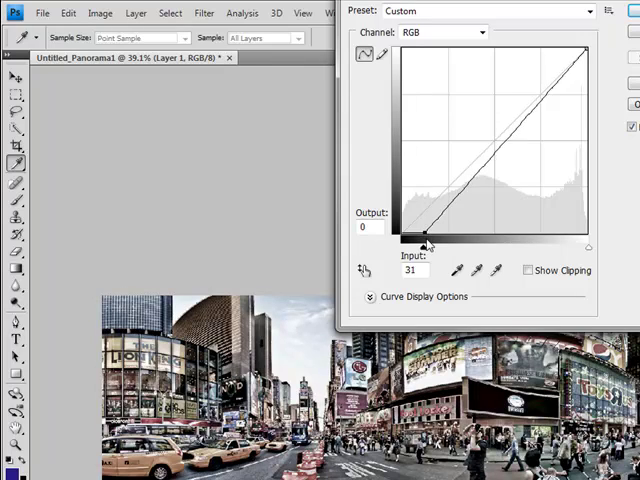
left_click_drag(428, 240, 420, 240)
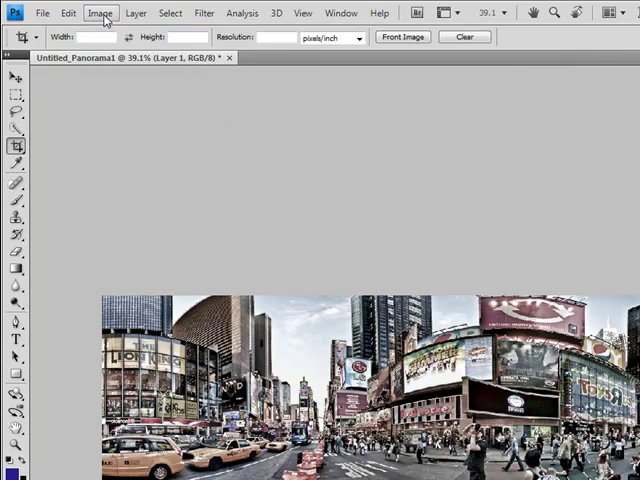
- Apply a Vibrance adjustment of +86 with saturation left at 0
left_click(99, 12)
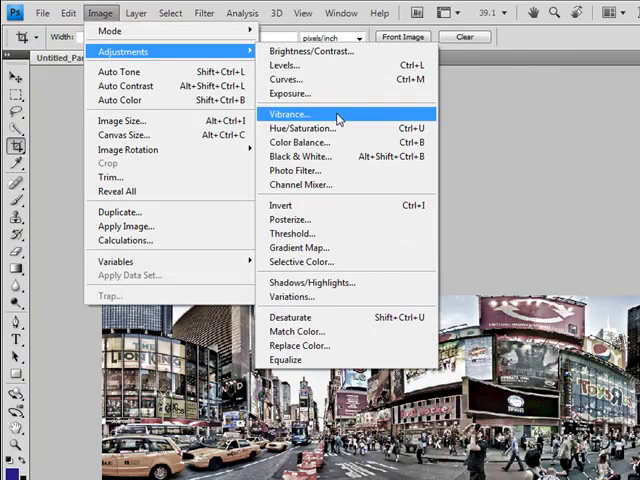
left_click(289, 114)
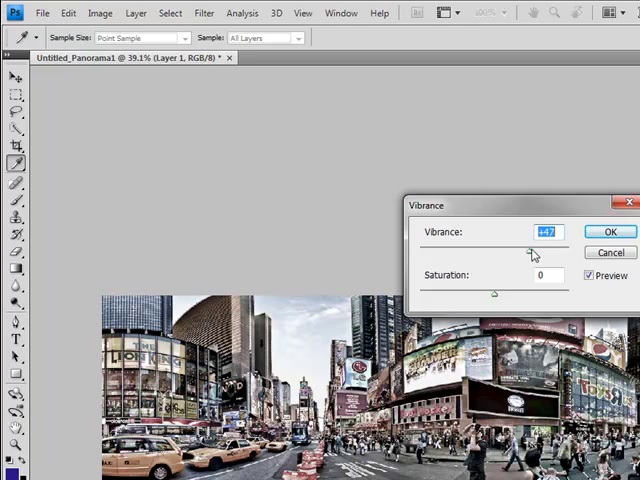
left_click_drag(533, 253, 558, 253)
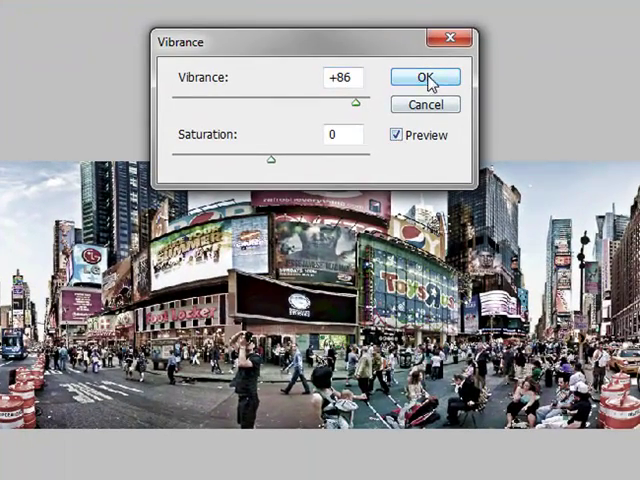
left_click(424, 77)
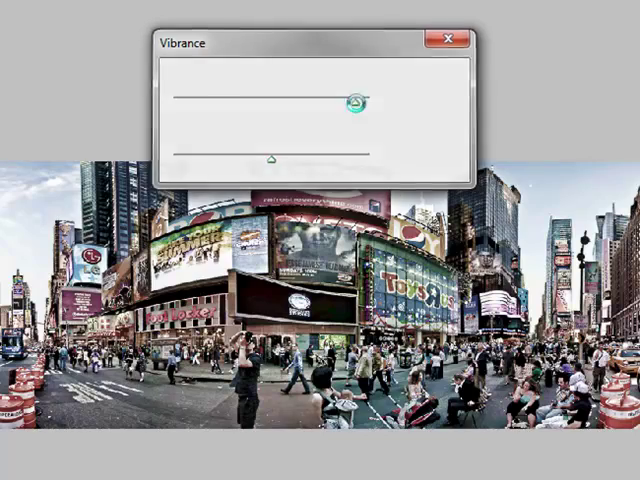
left_click(443, 37)
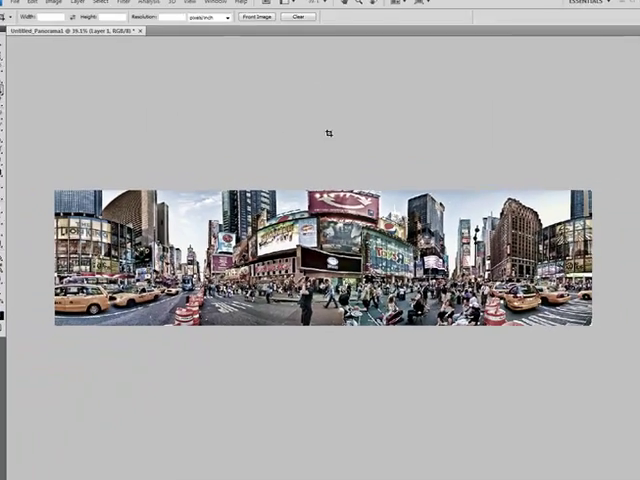